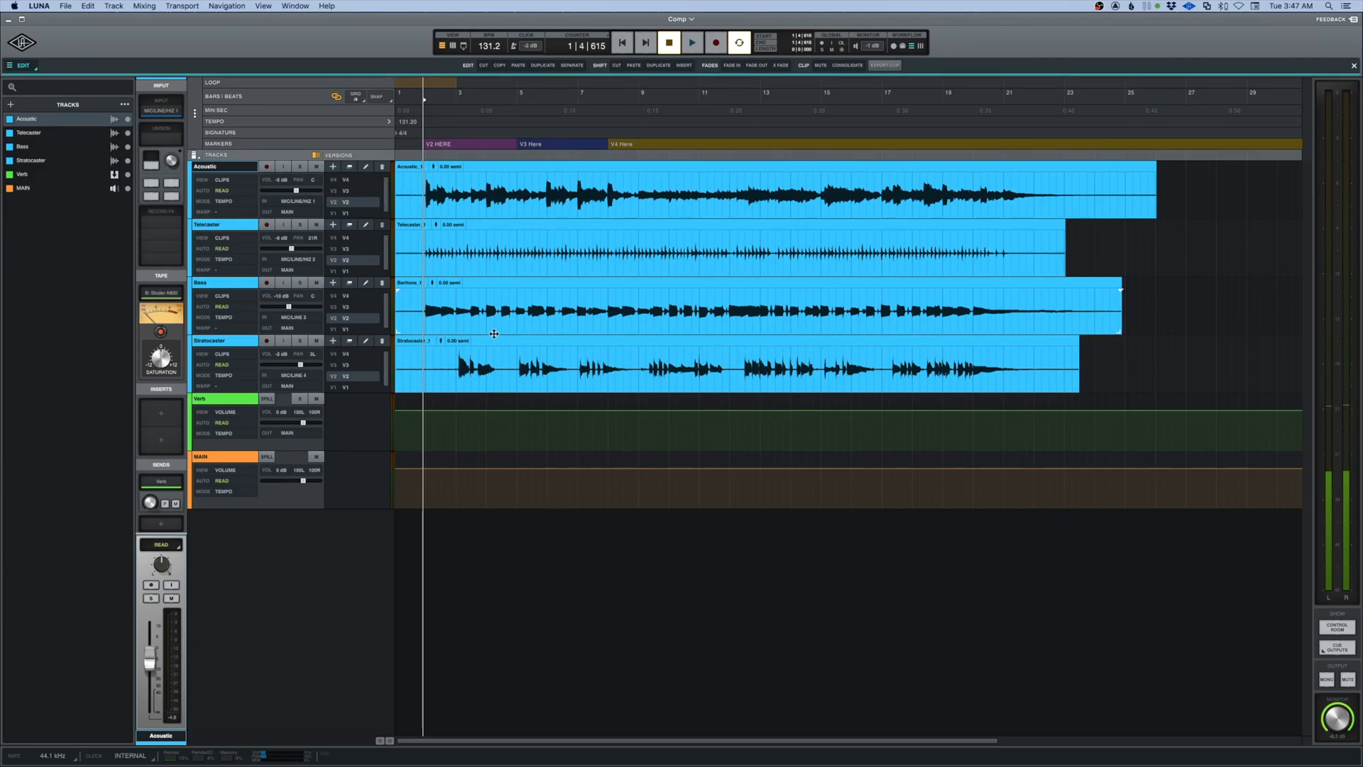
# Step: Switch the four grouped guitar and bass tracks to version V4 and select the V4 Here section
pyautogui.click(224, 224)
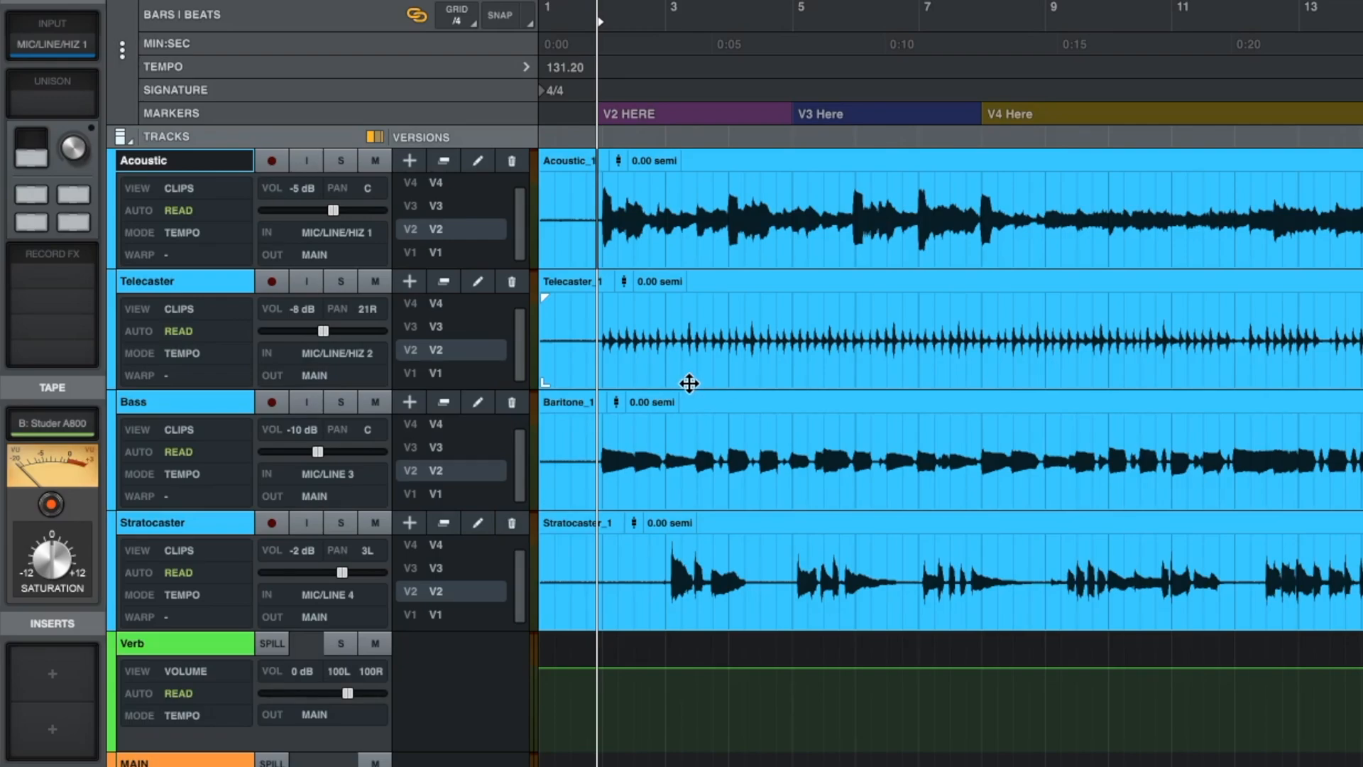
pyautogui.moveTo(511, 476)
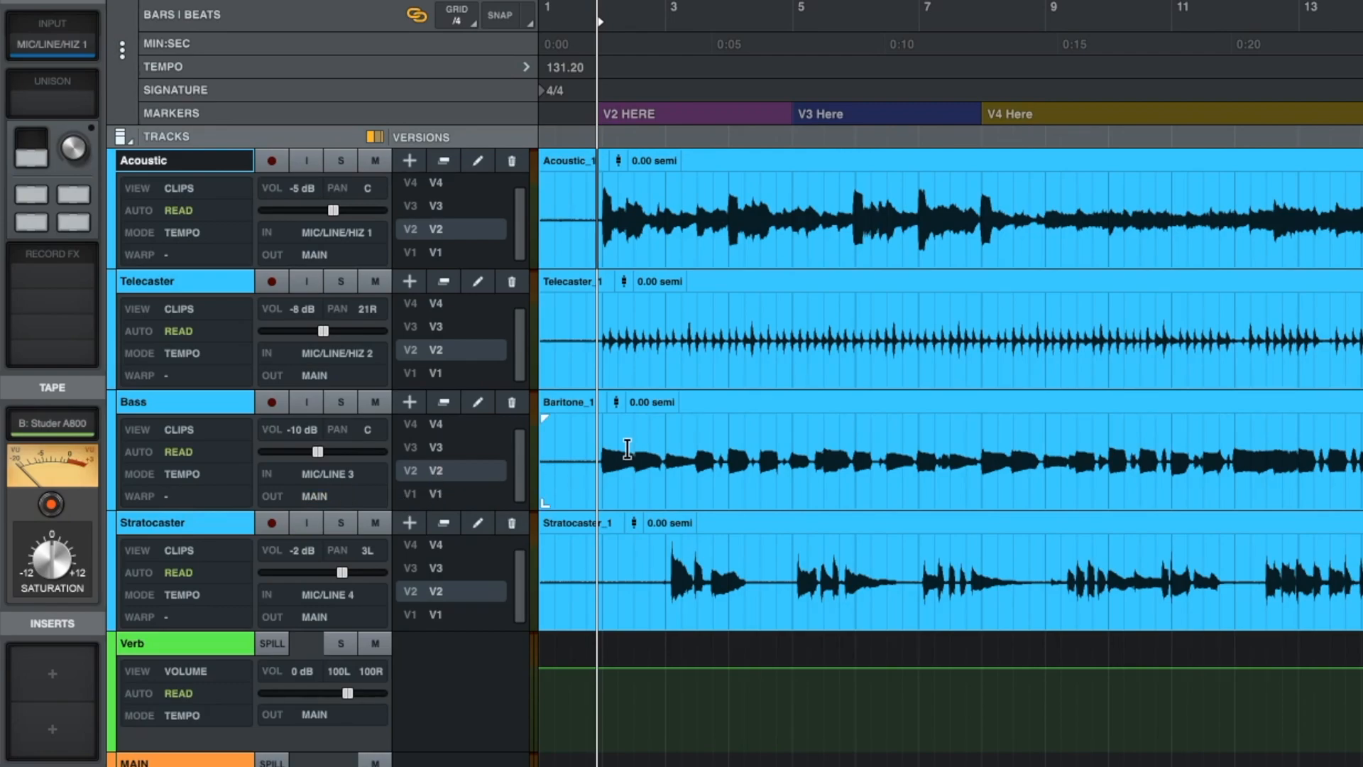
pyautogui.moveTo(560, 450)
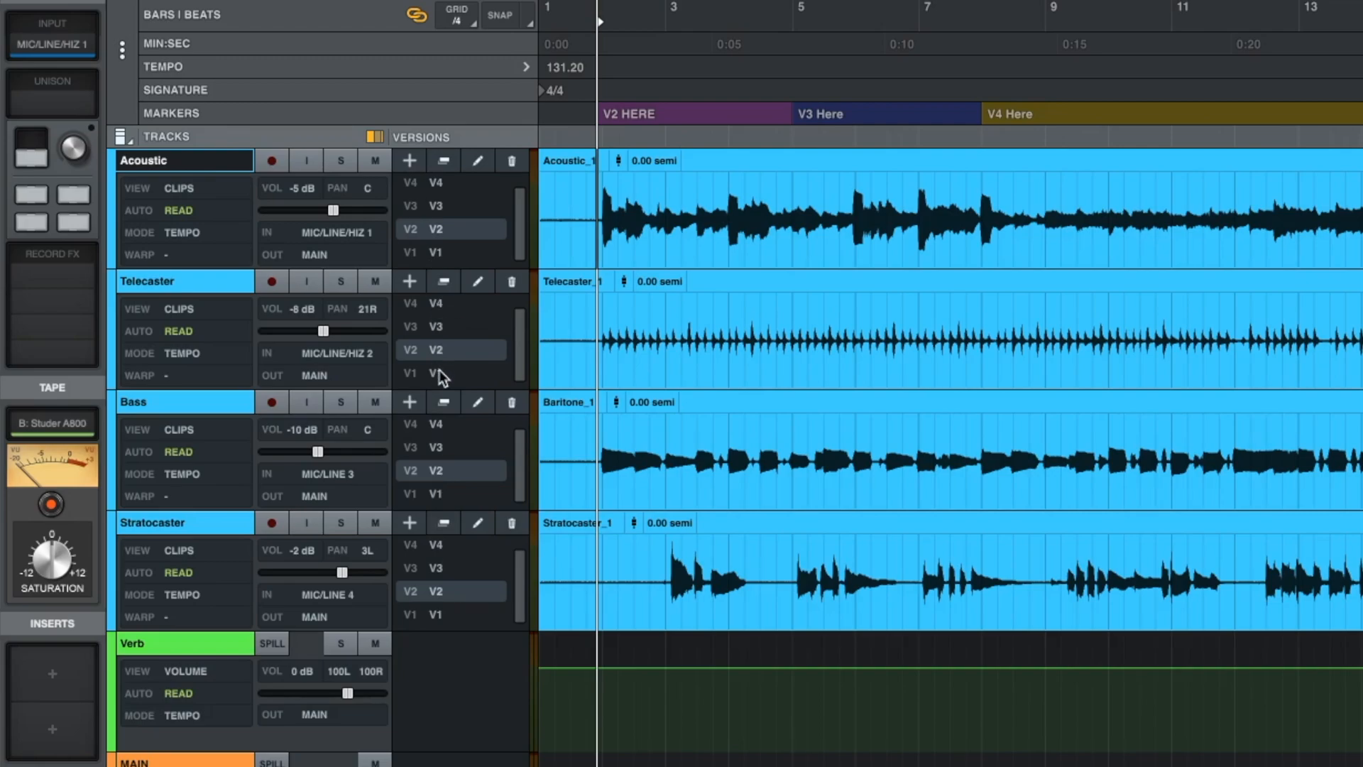
pyautogui.moveTo(446, 486)
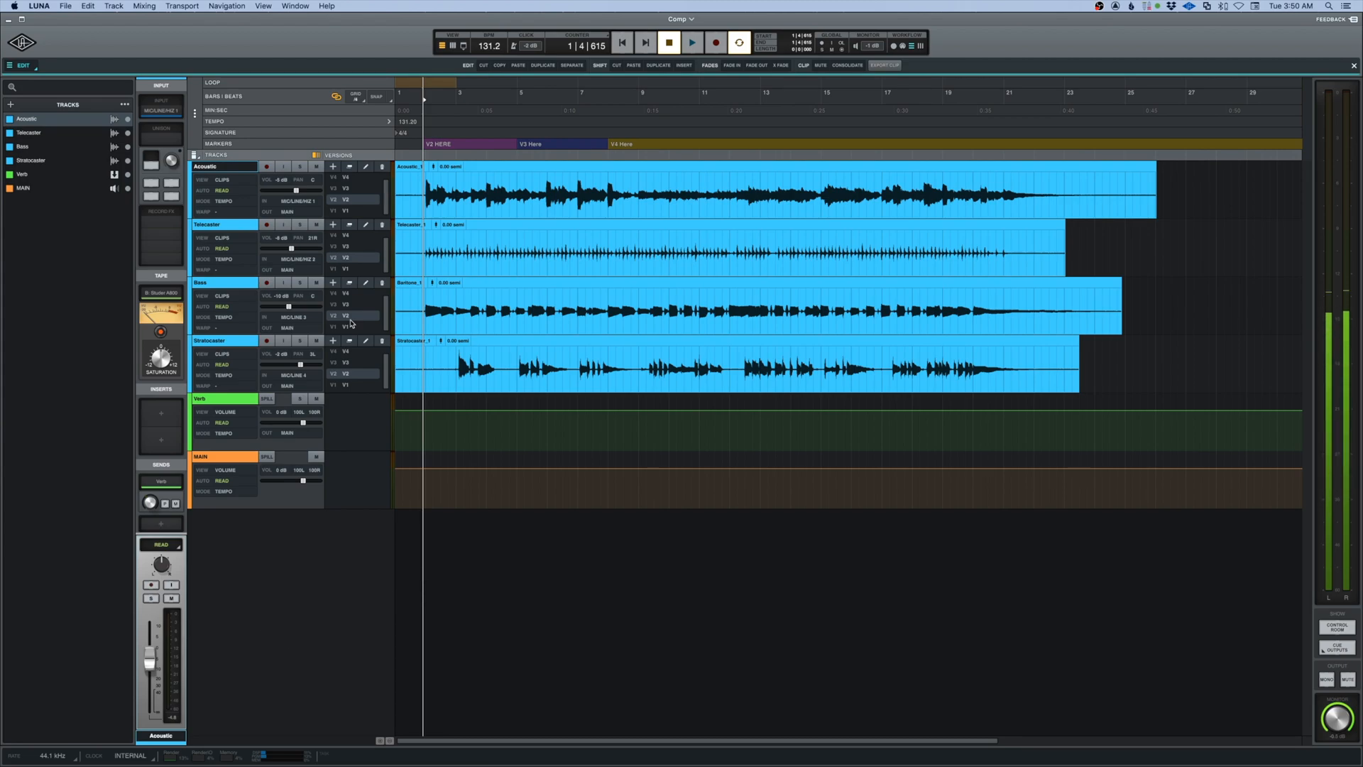
pyautogui.press('ctrl+\\')
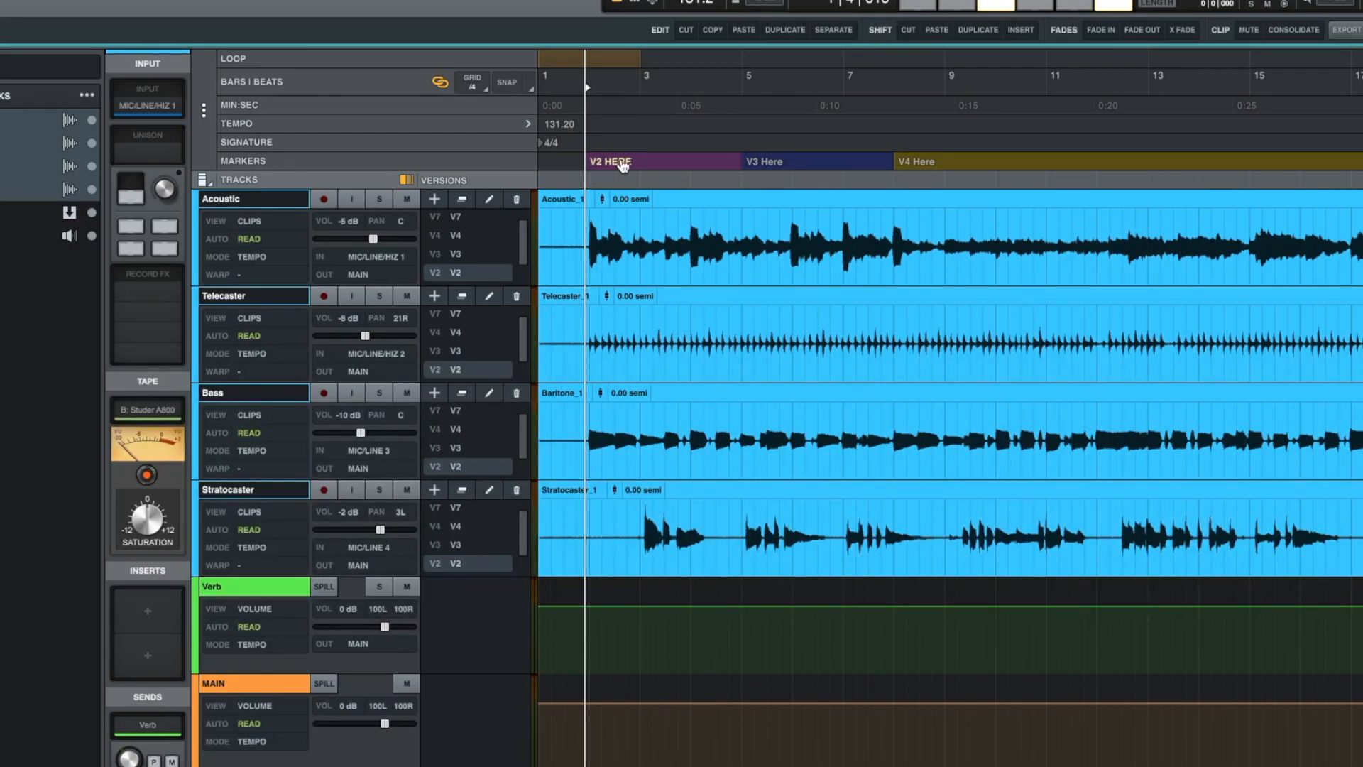
pyautogui.moveTo(739, 171)
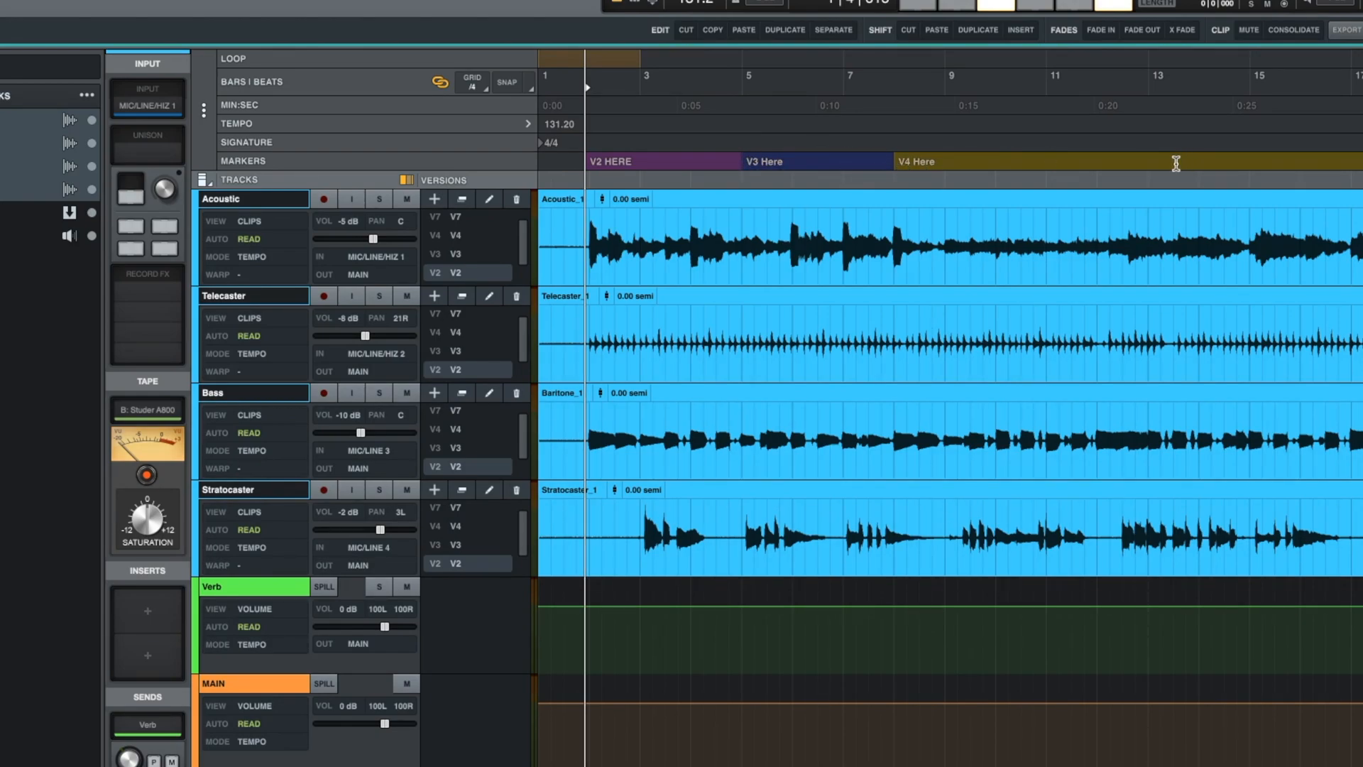
pyautogui.moveTo(464, 569)
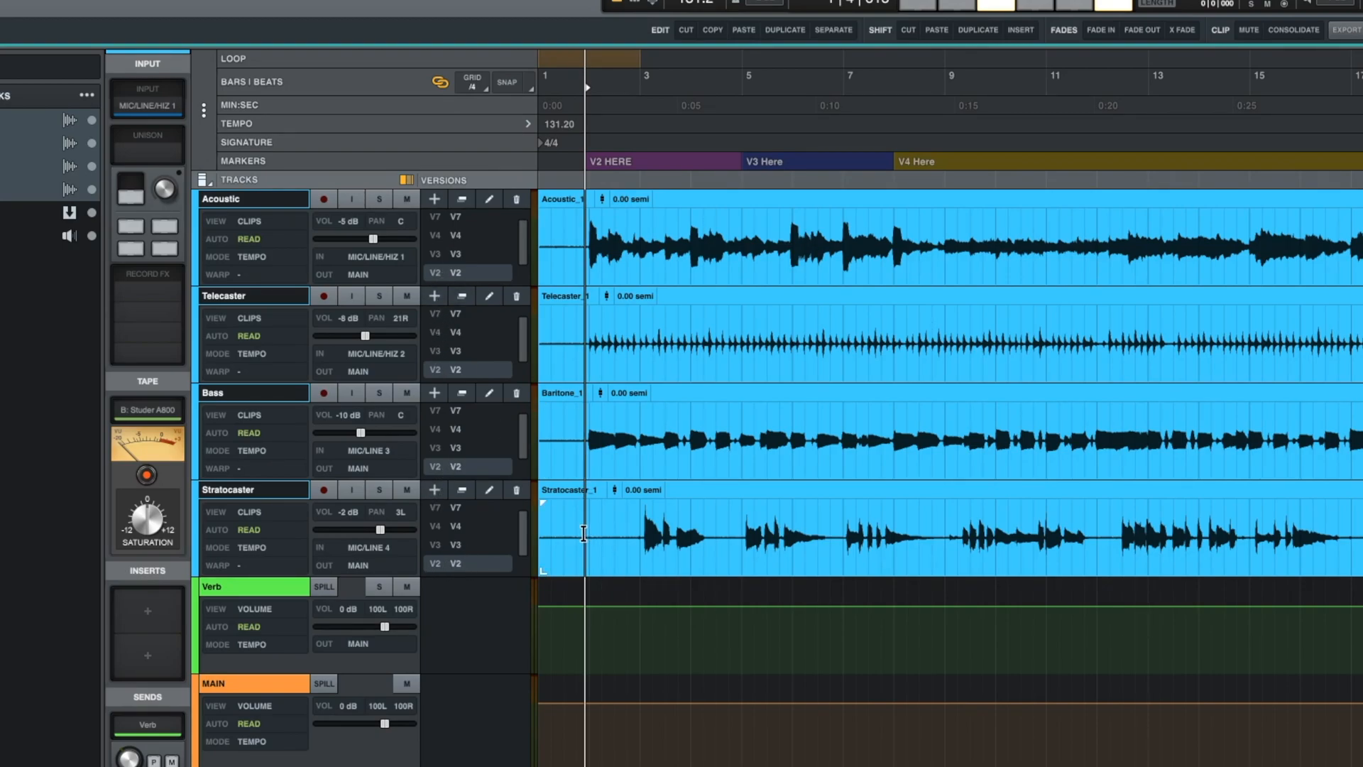
pyautogui.moveTo(553, 222)
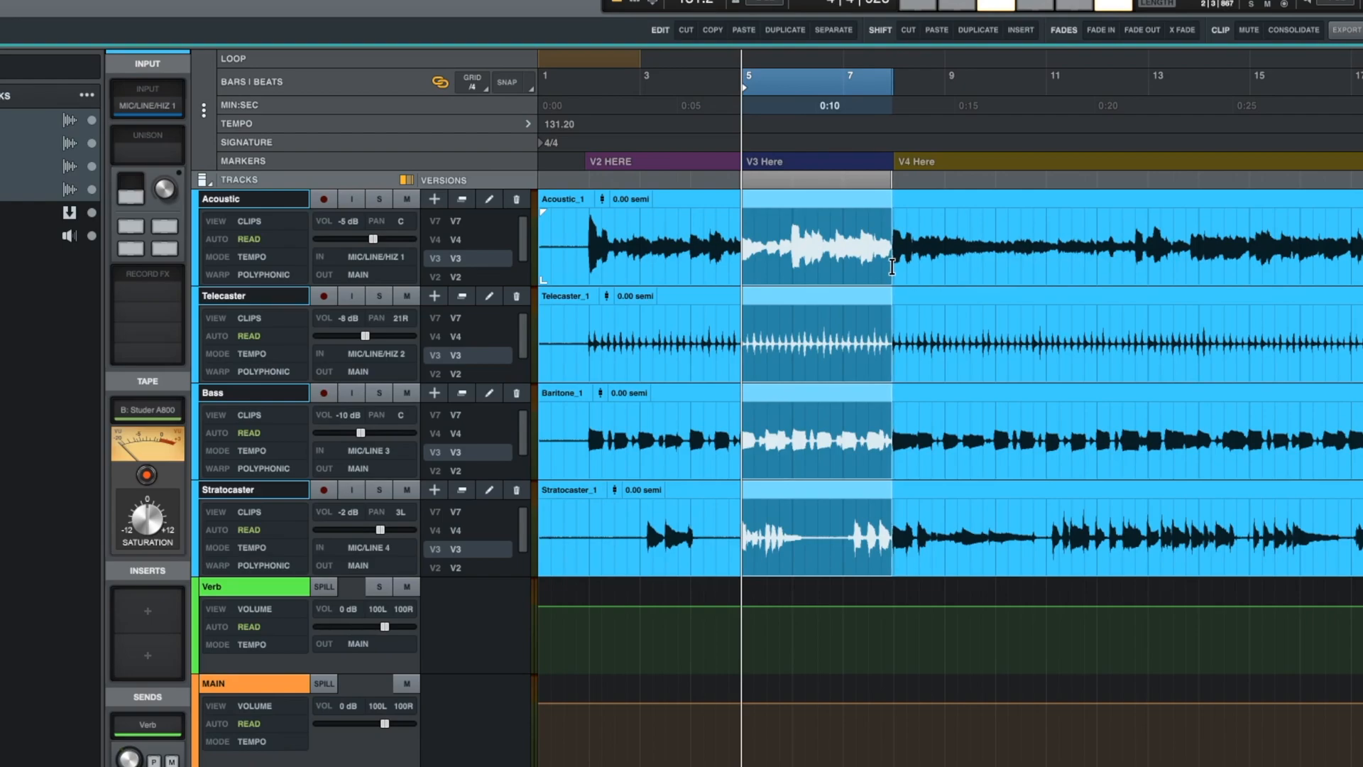
pyautogui.moveTo(816, 272)
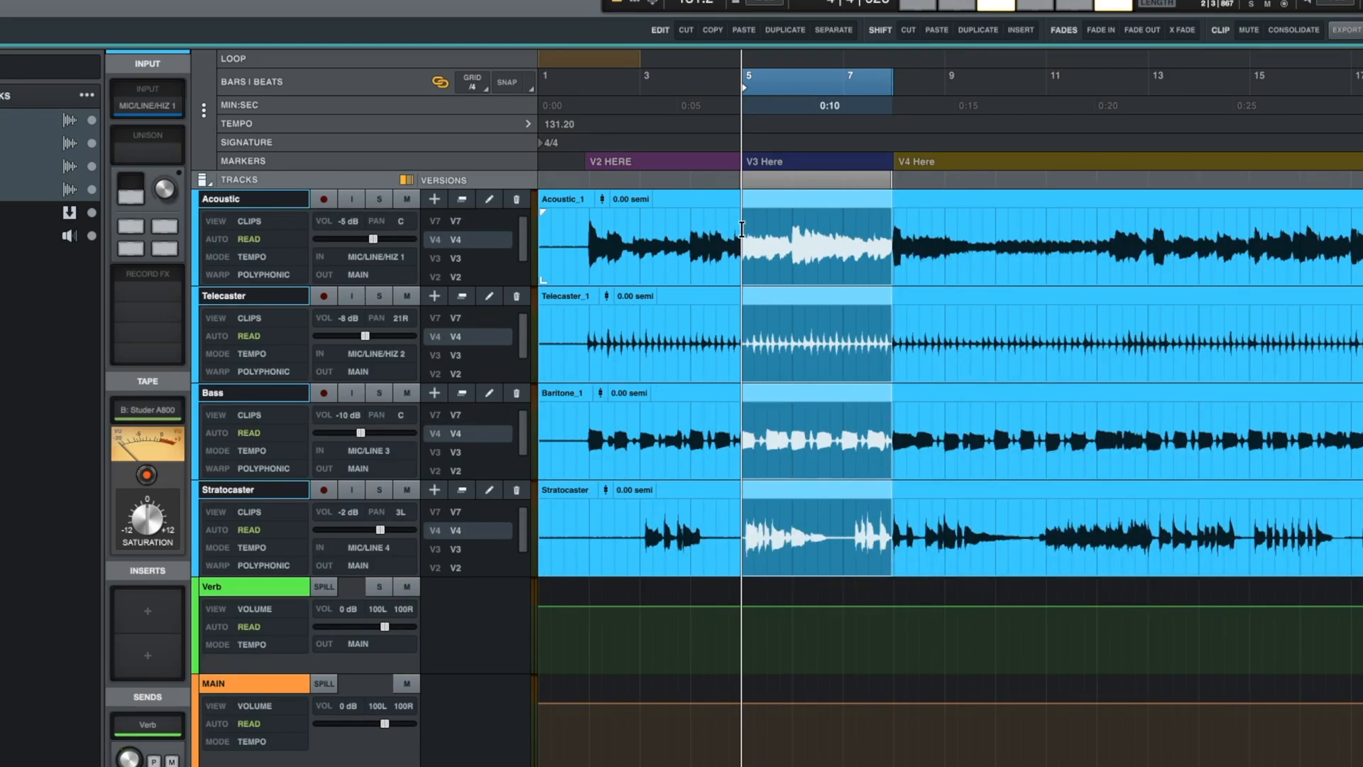
pyautogui.hscroll(3)
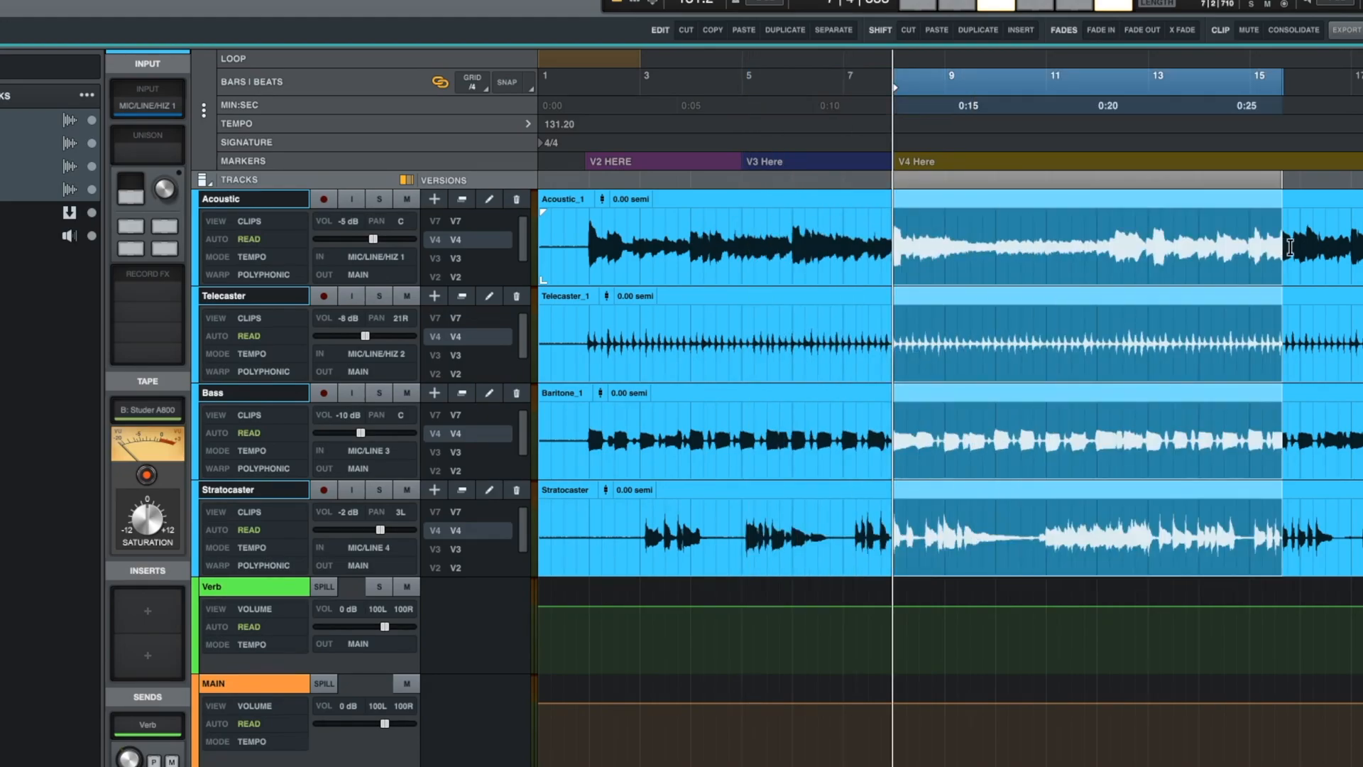